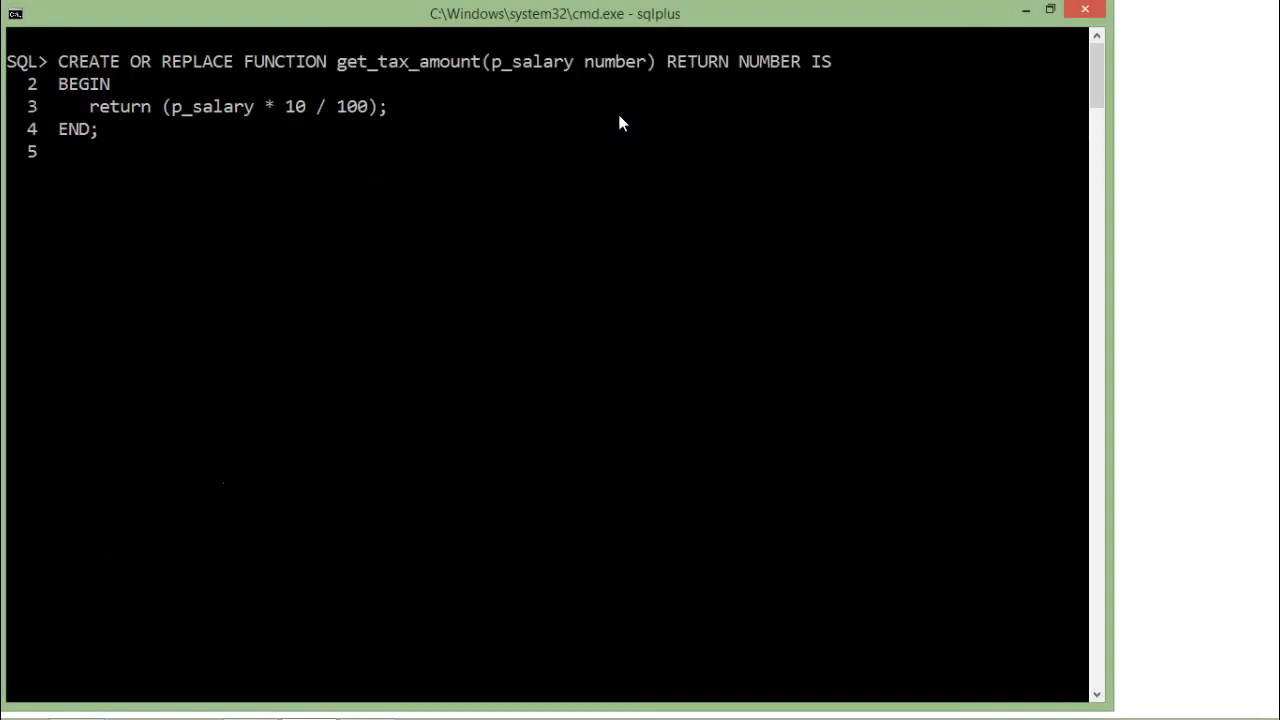
pyautogui.moveTo(304, 96)
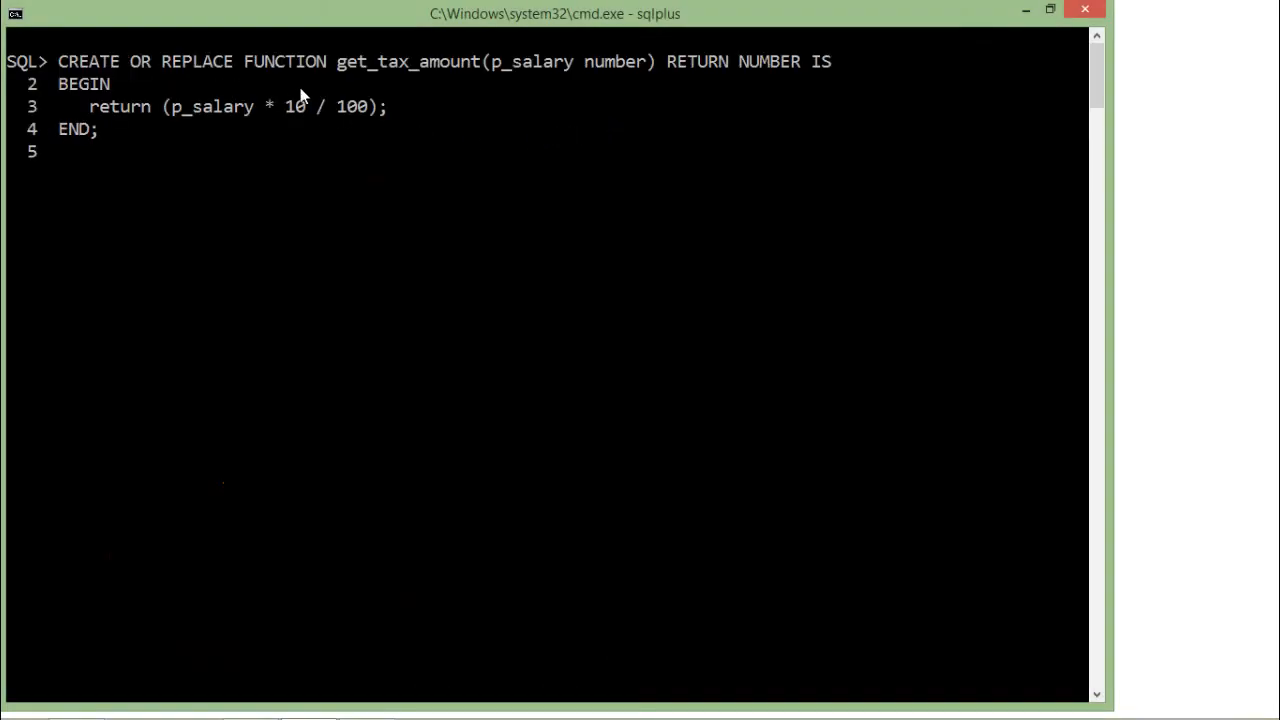
pyautogui.moveTo(220, 84)
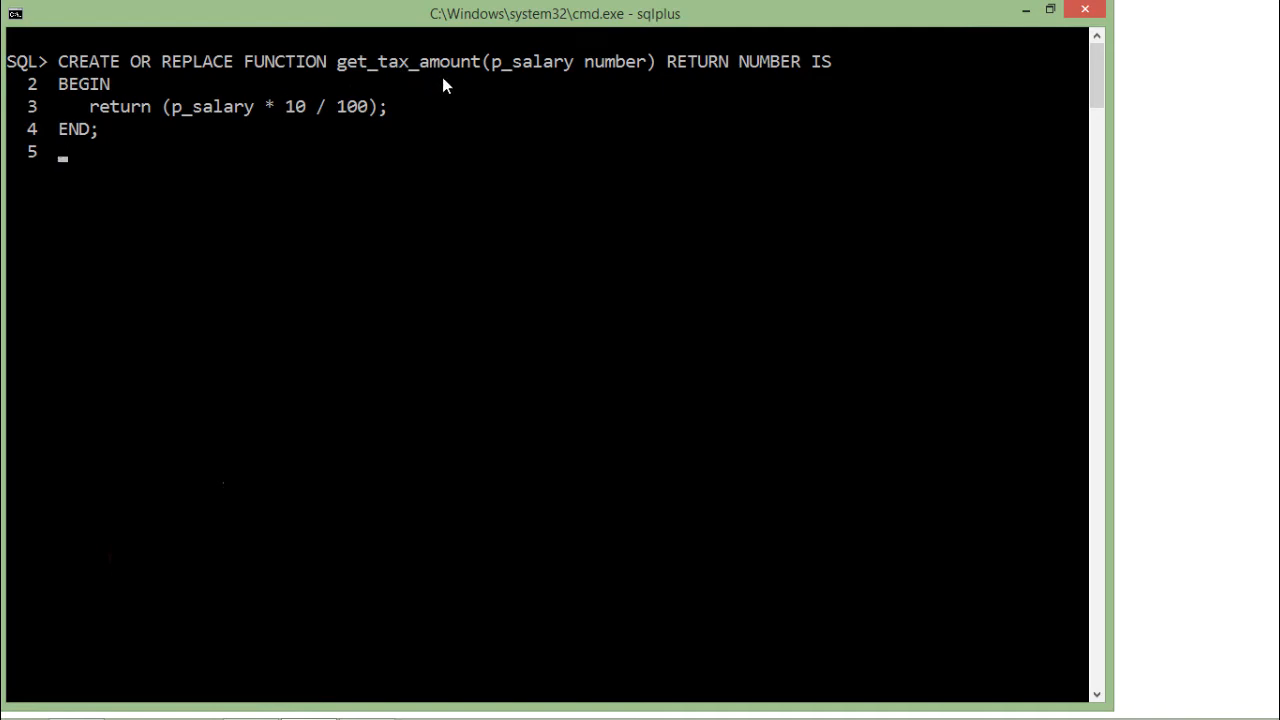
pyautogui.moveTo(536, 74)
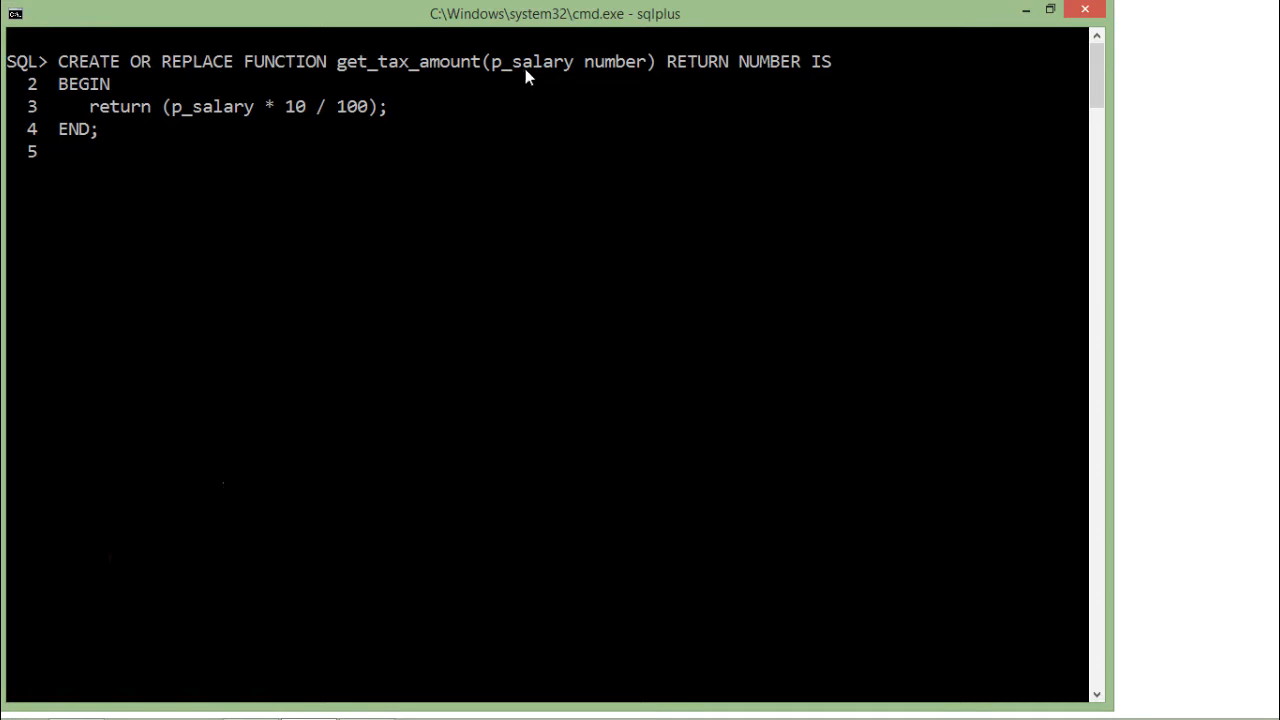
pyautogui.moveTo(568, 74)
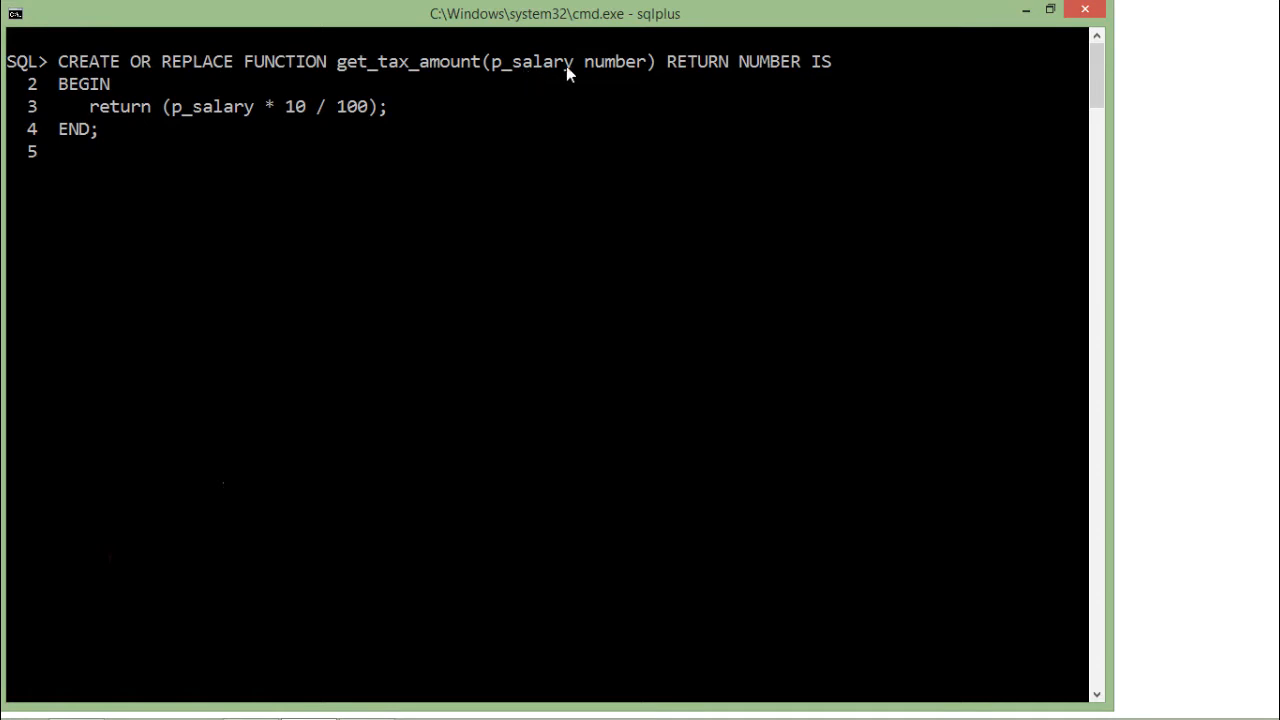
pyautogui.moveTo(576, 88)
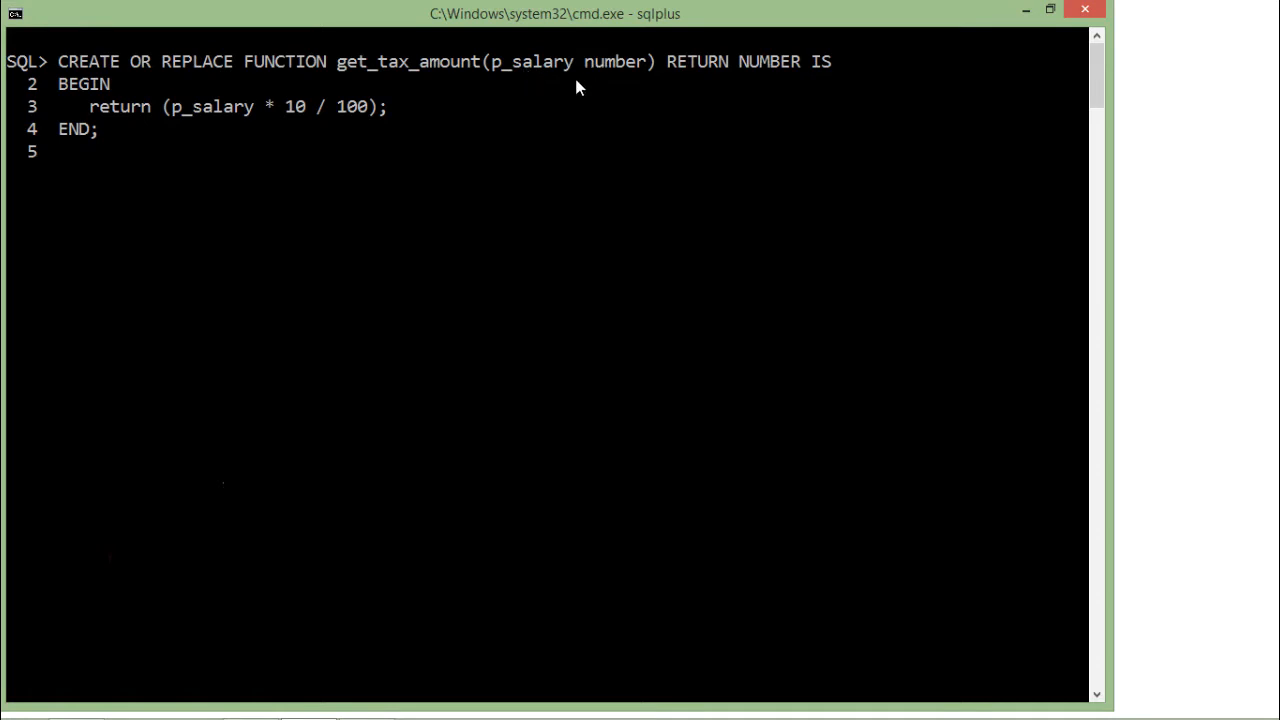
pyautogui.moveTo(632, 84)
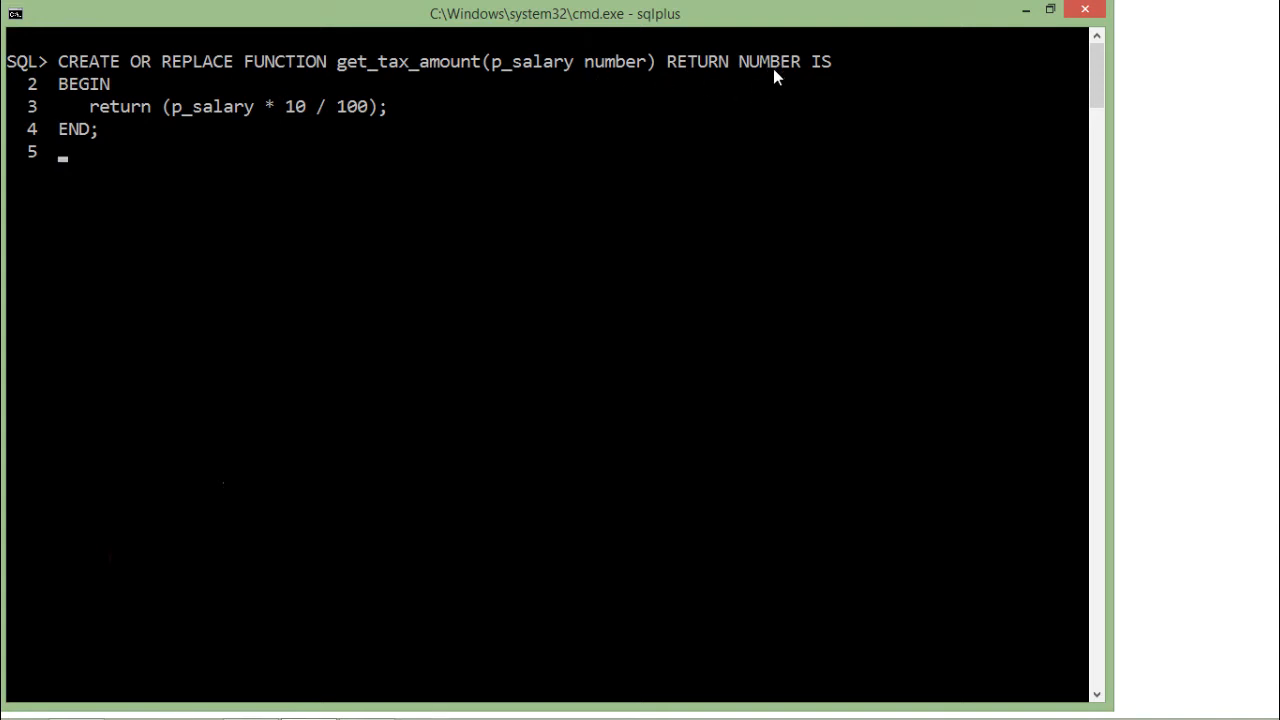
pyautogui.moveTo(210, 110)
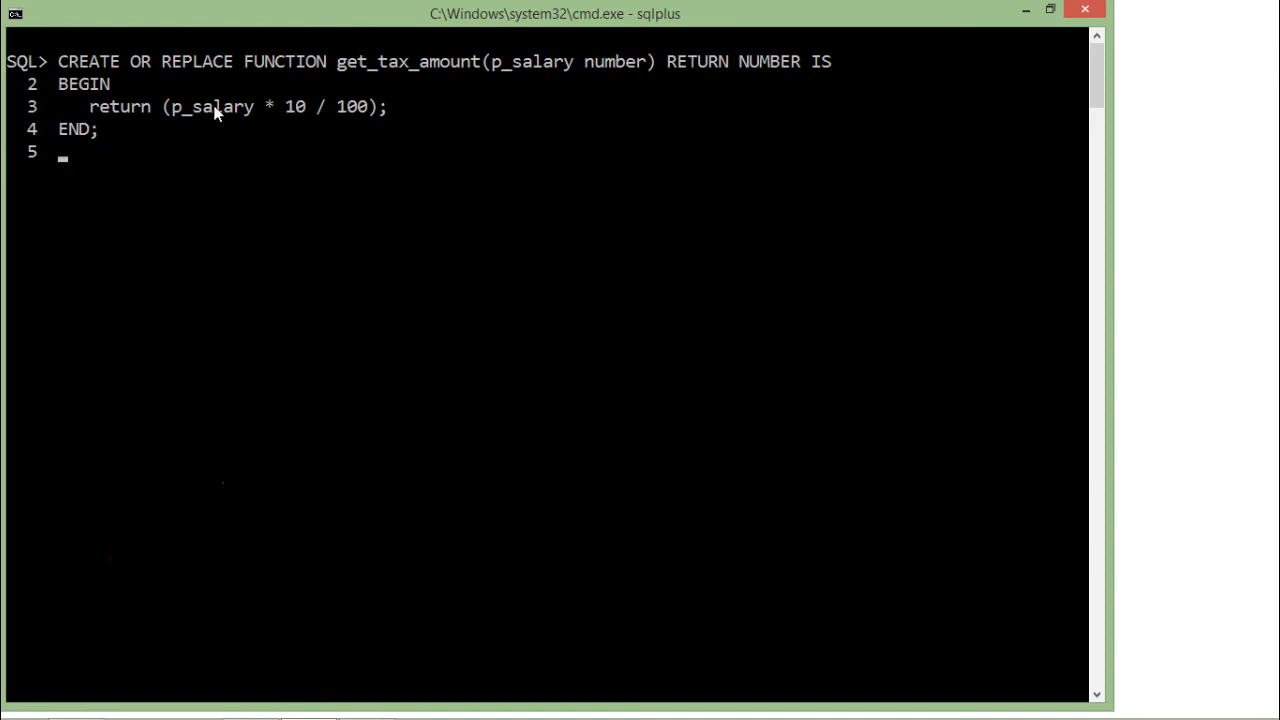
pyautogui.moveTo(264, 120)
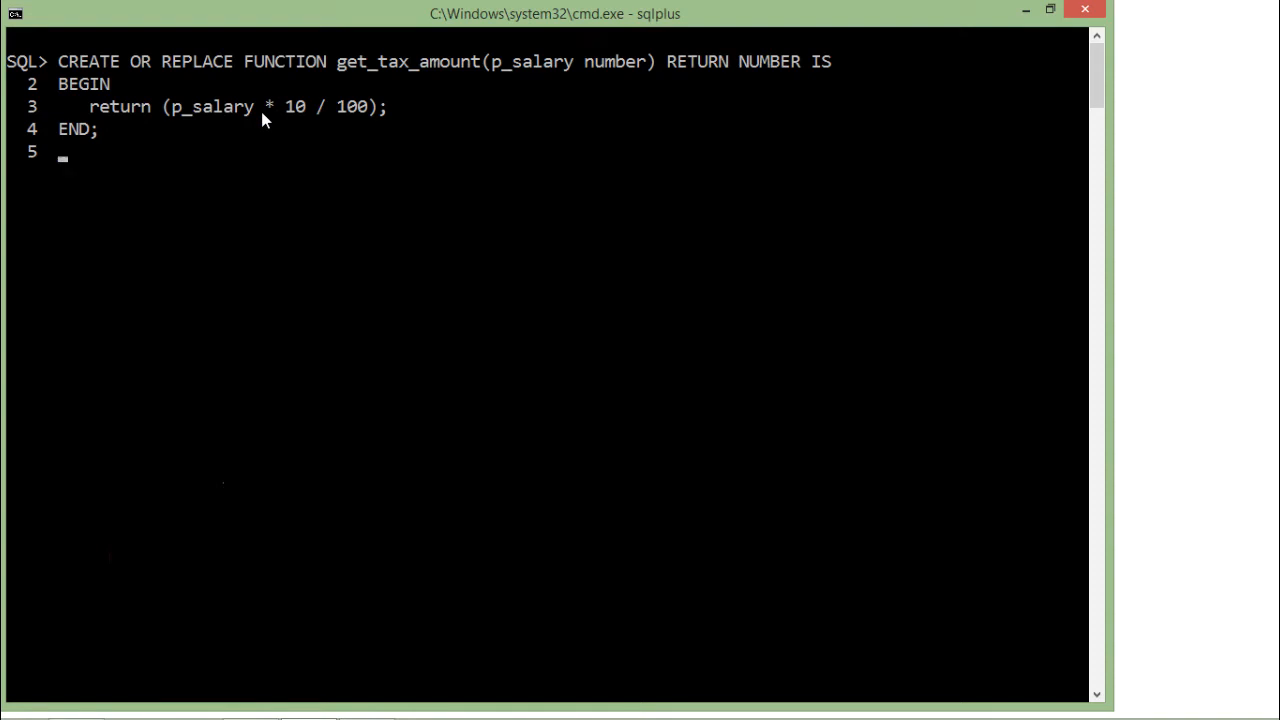
pyautogui.moveTo(538, 68)
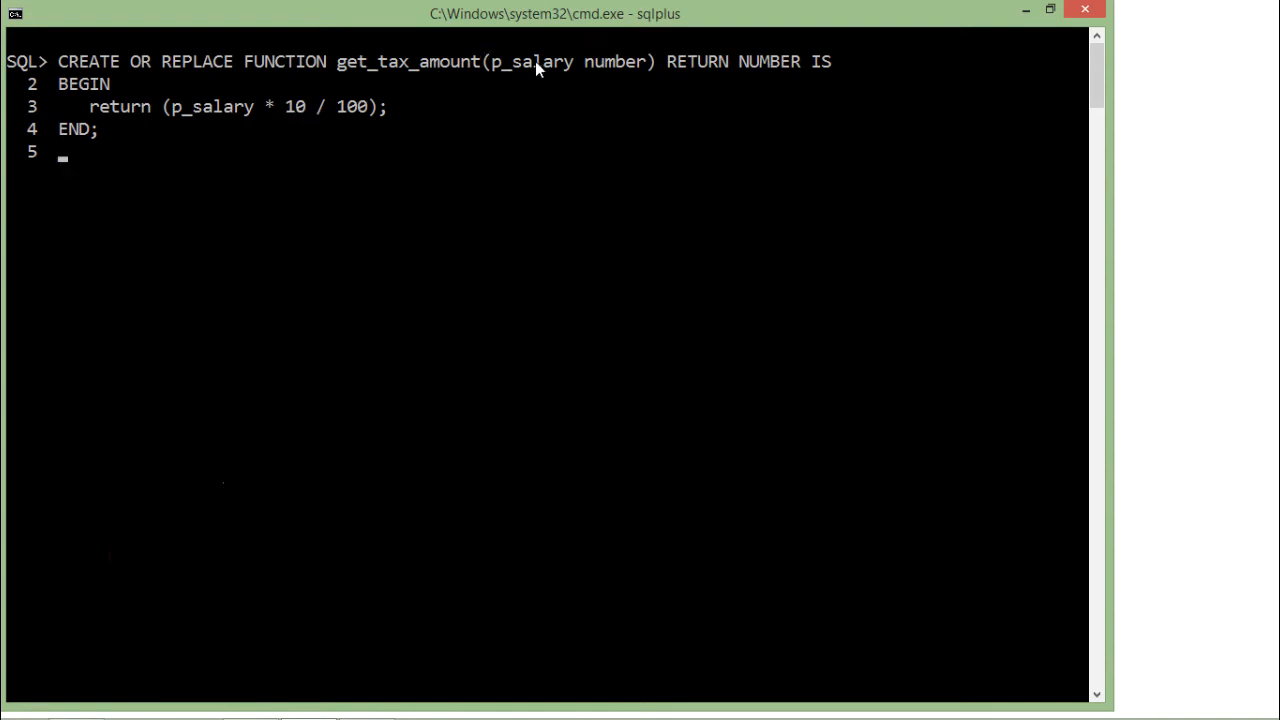
pyautogui.moveTo(490, 68)
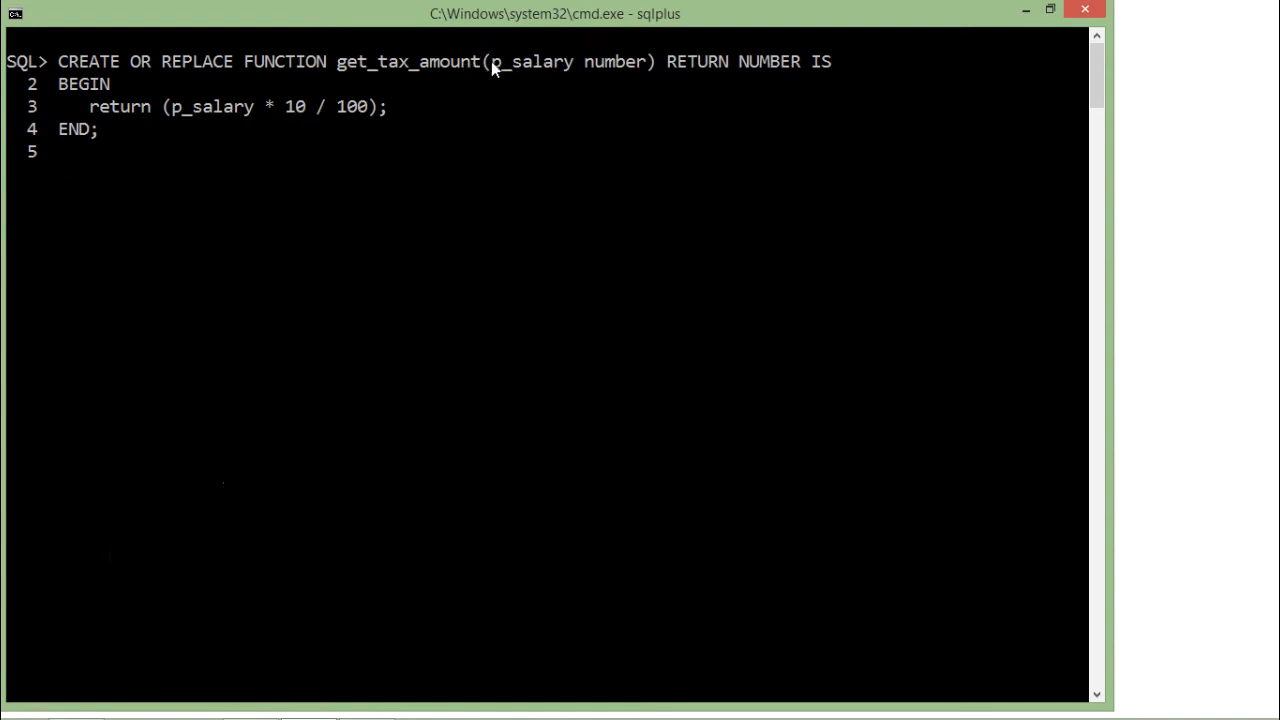
pyautogui.moveTo(238, 112)
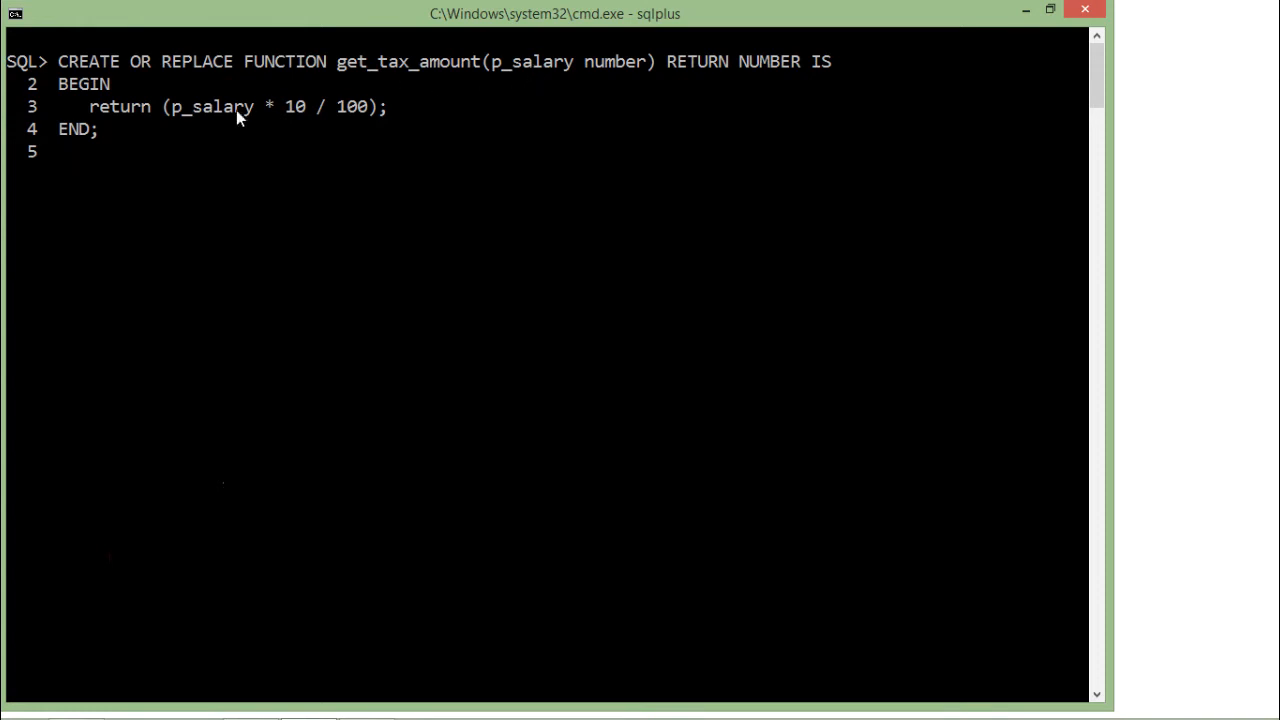
pyautogui.moveTo(270, 120)
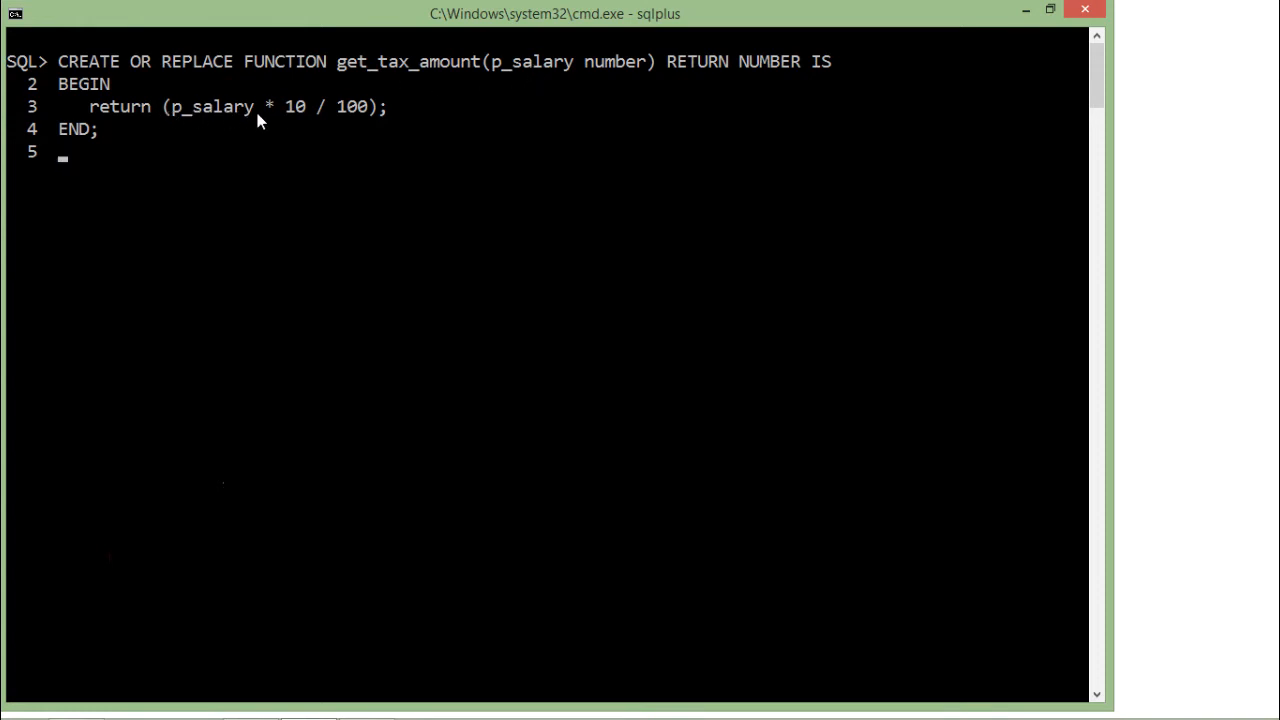
# - Execute the CREATE OR REPLACE FUNCTION block with / so get_tax_amount is created
pyautogui.write('/')
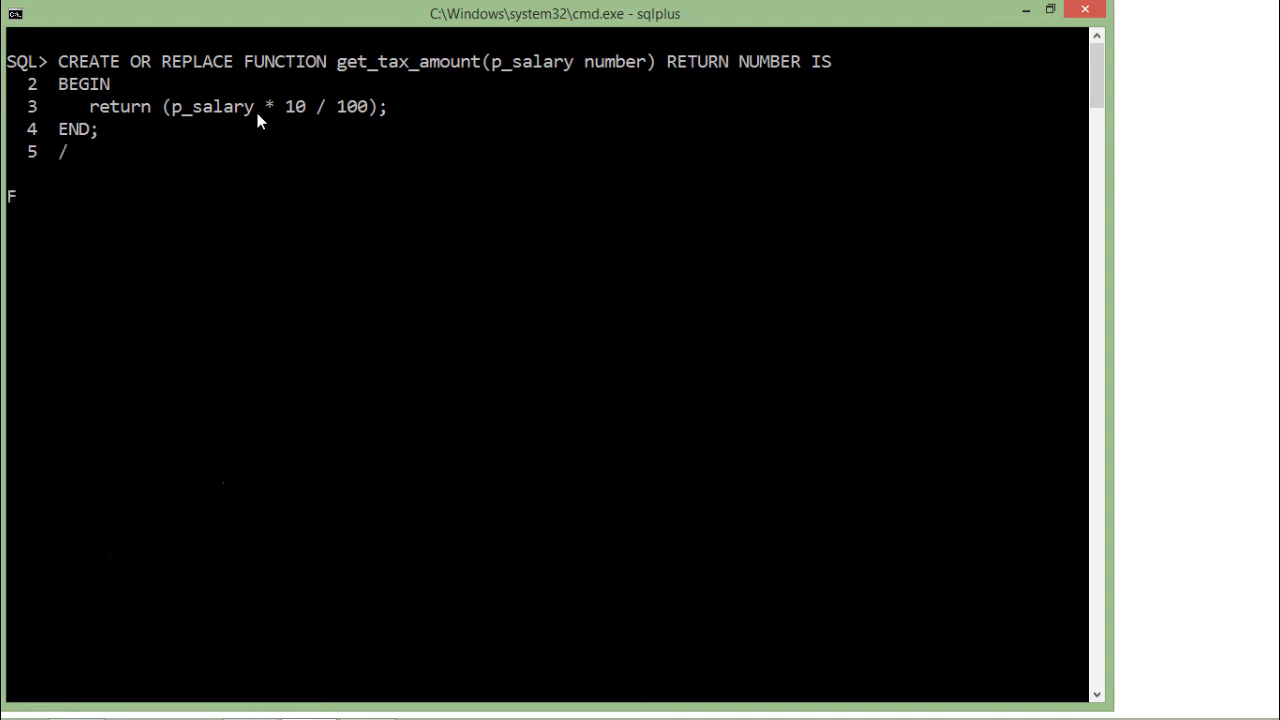
pyautogui.press('Return')
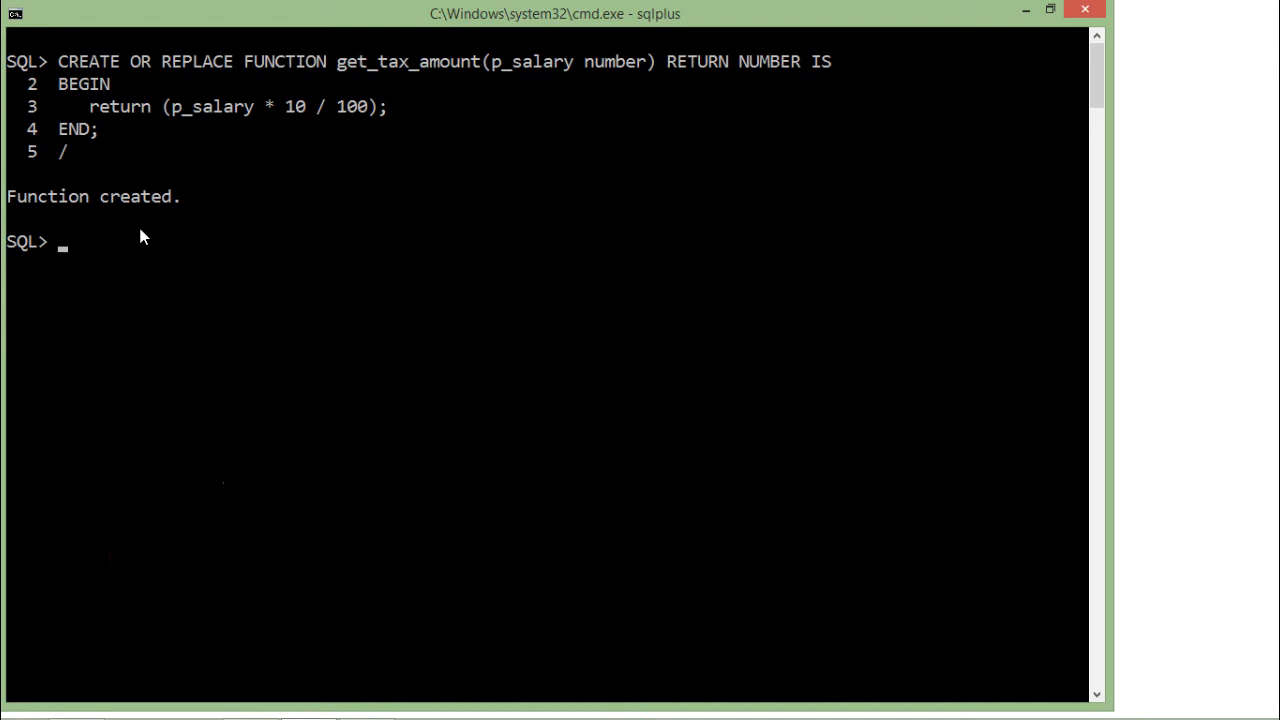
# - Write: select first_name, last_name, salary, get_tax_amount(salary) from employees;
pyautogui.write('sele')
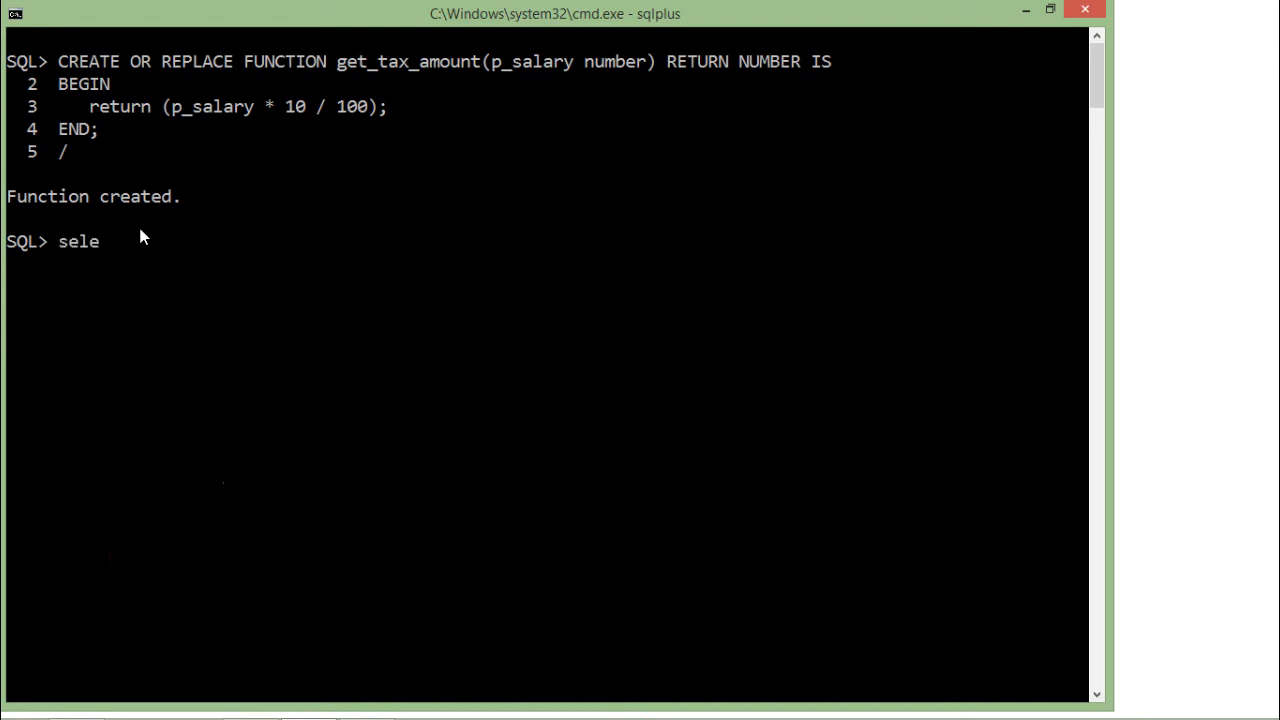
pyautogui.write('ct f')
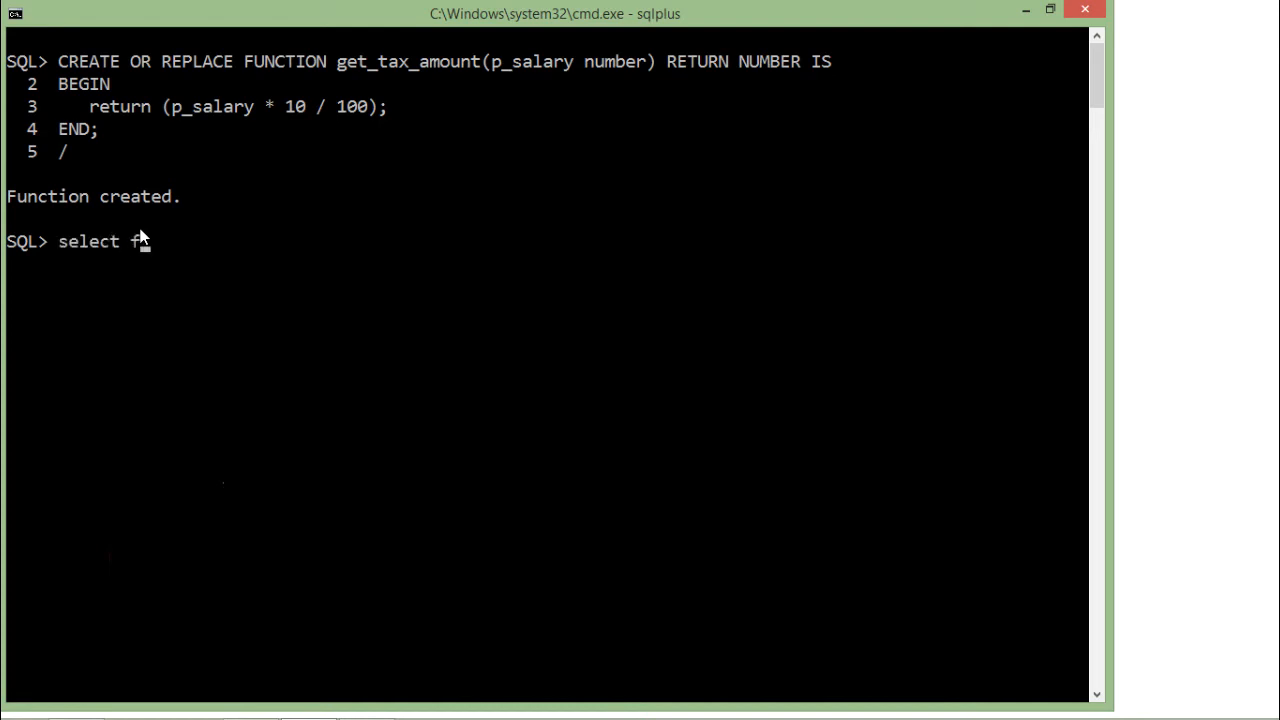
pyautogui.write('irst_name')
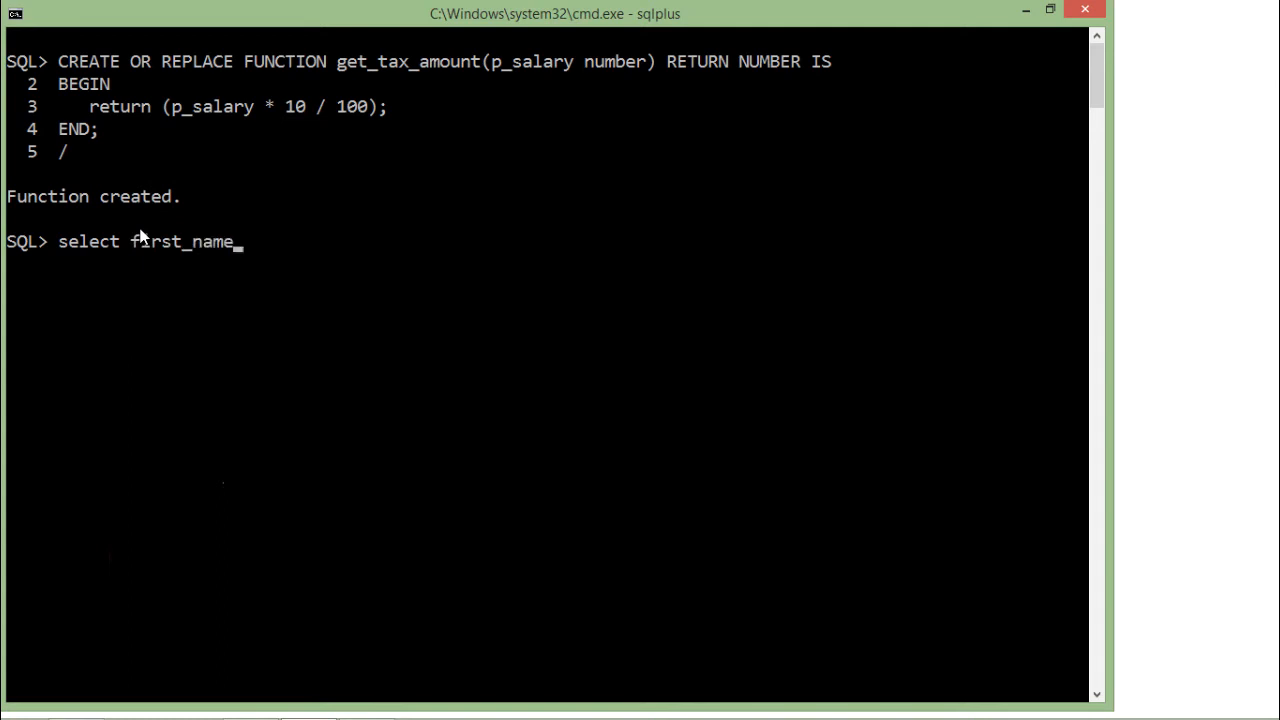
pyautogui.write(', last_')
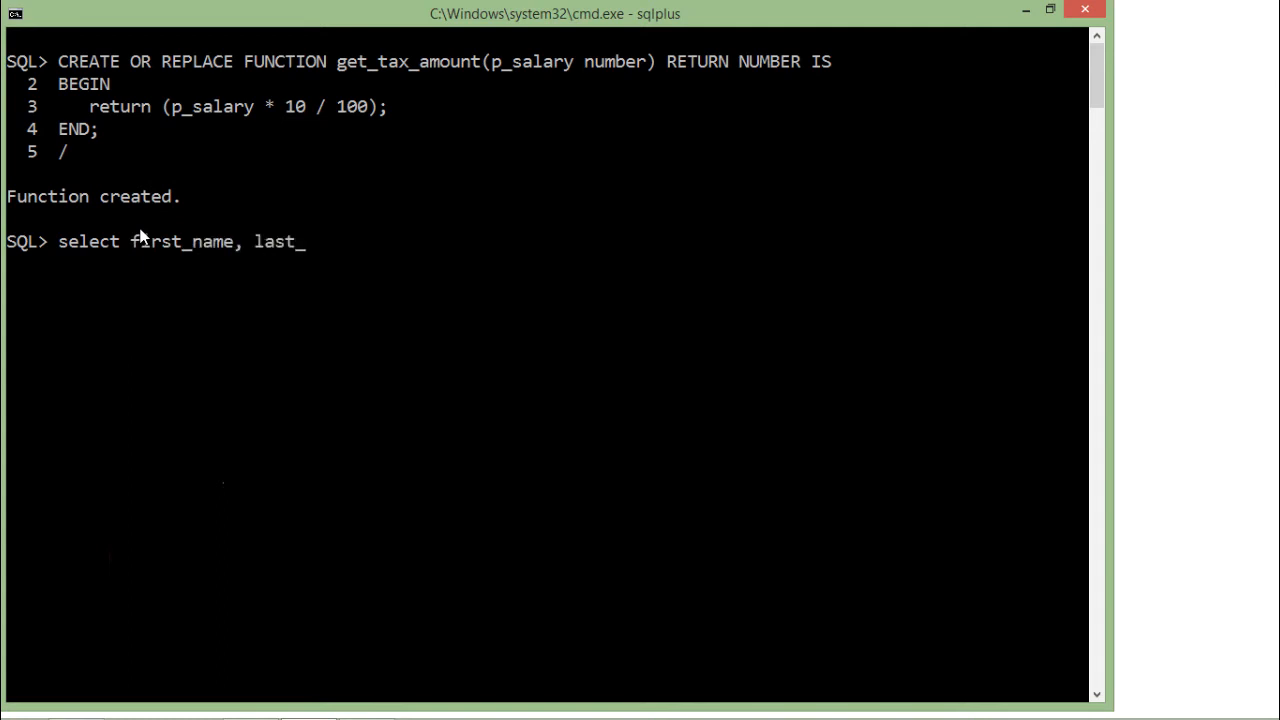
pyautogui.write('name, salar')
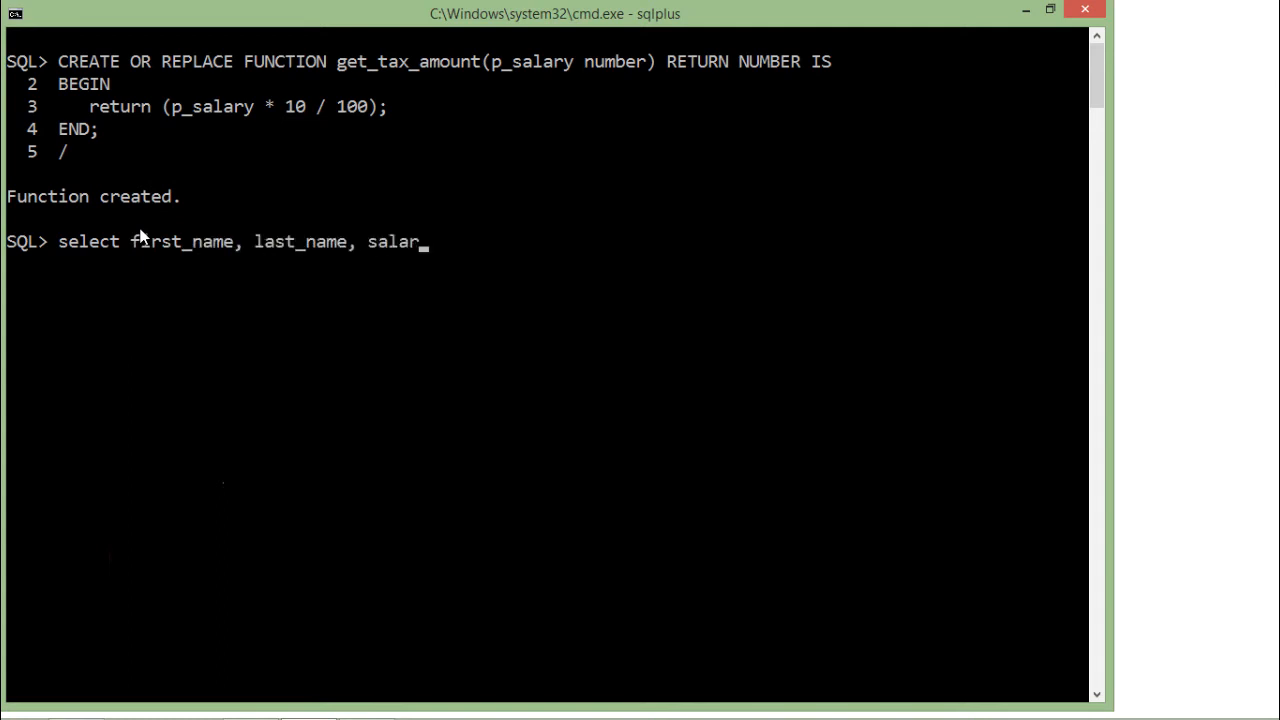
pyautogui.write('y,')
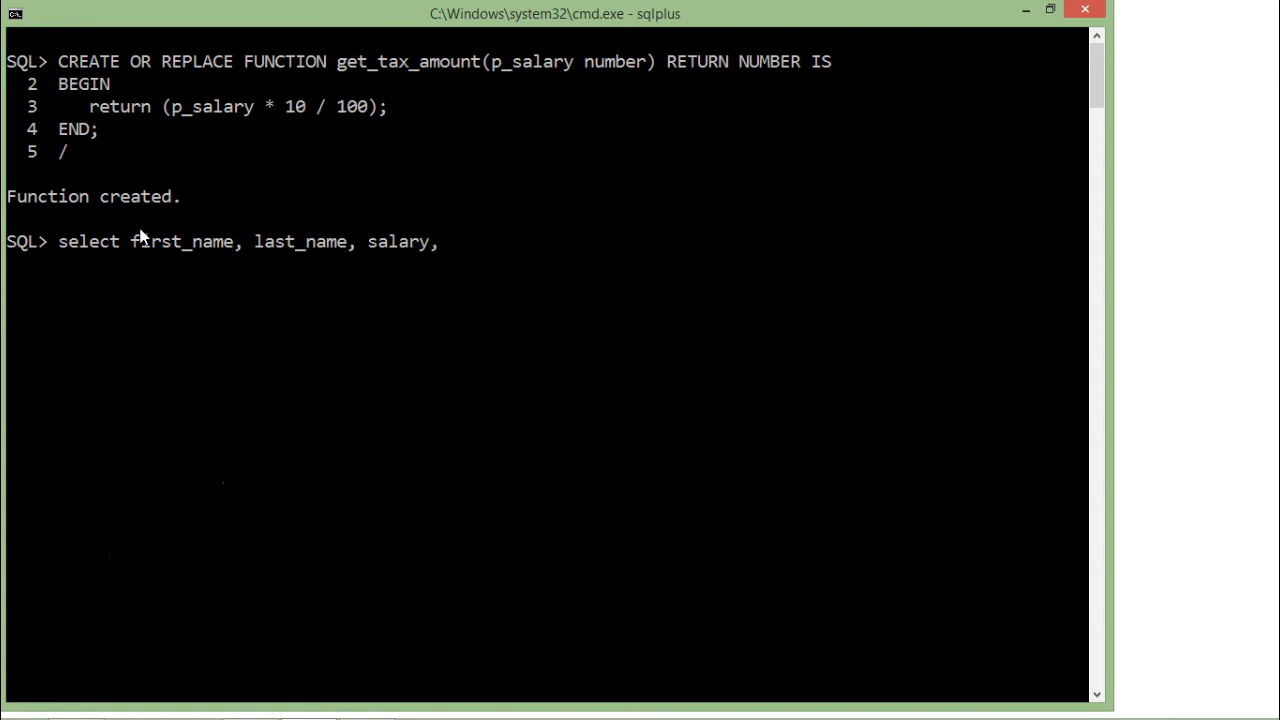
pyautogui.write('get_tax')
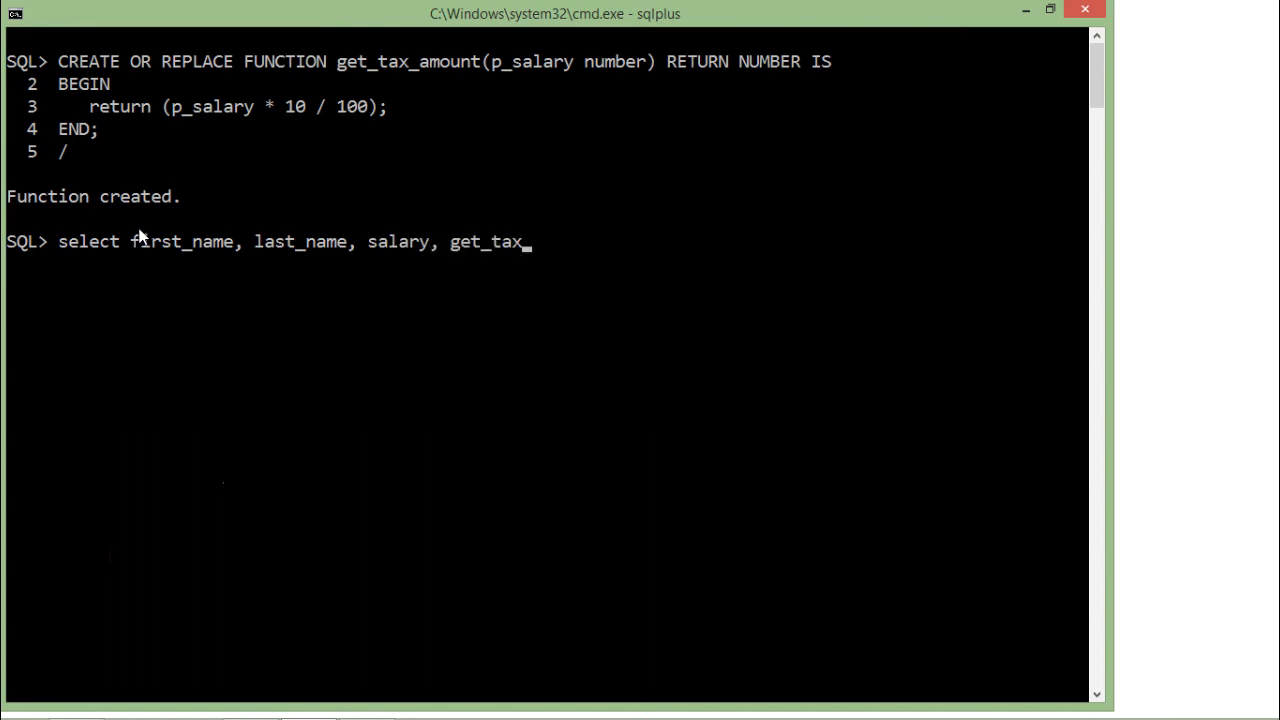
pyautogui.write('_amount')
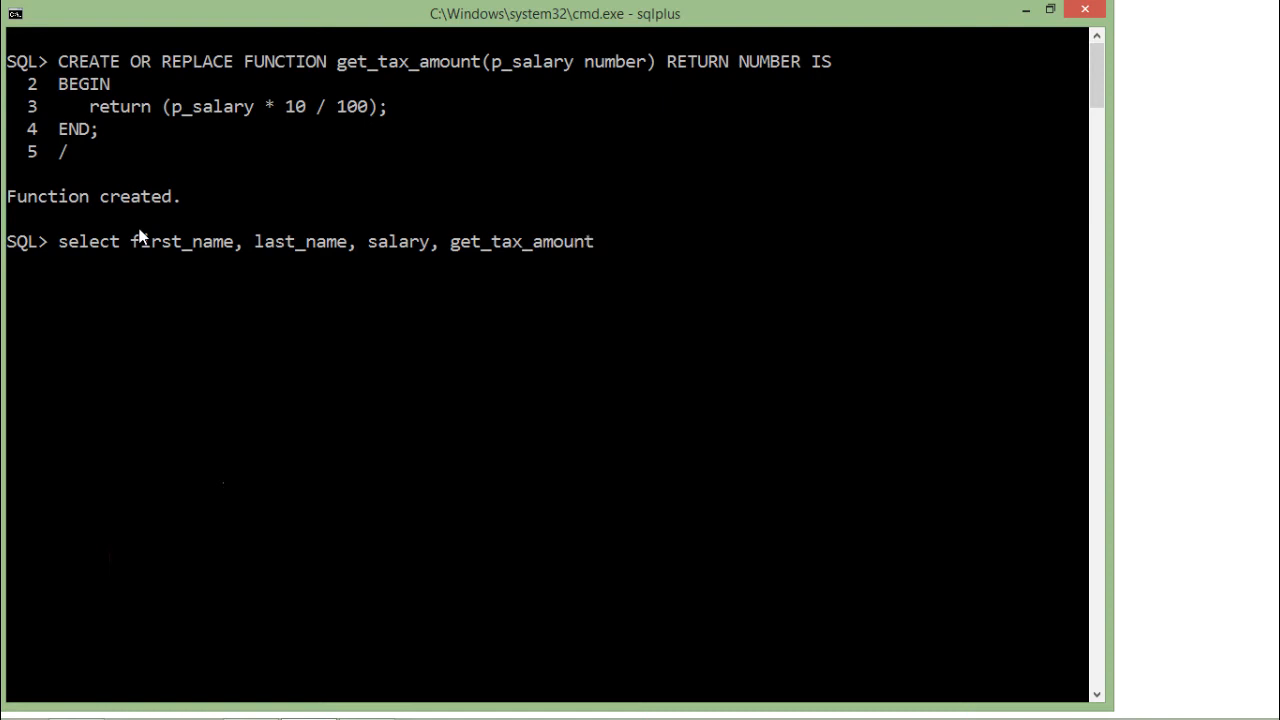
pyautogui.write('(salary')
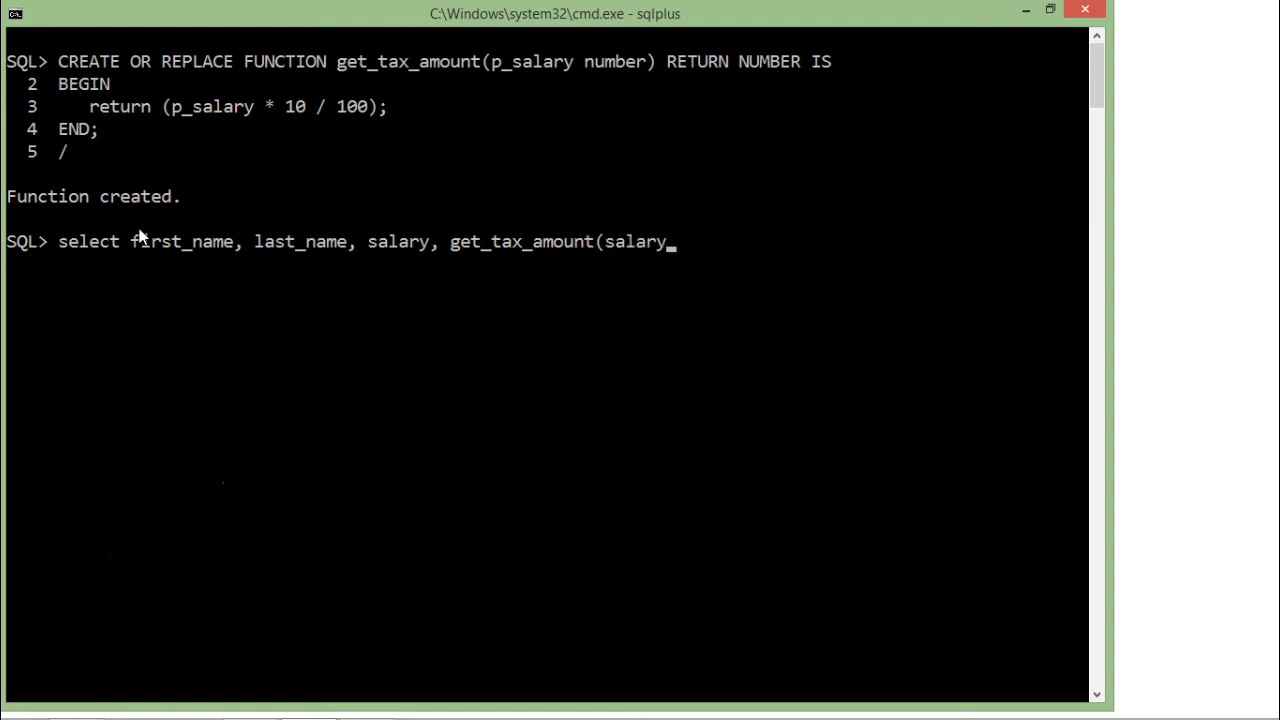
pyautogui.write(') from empl')
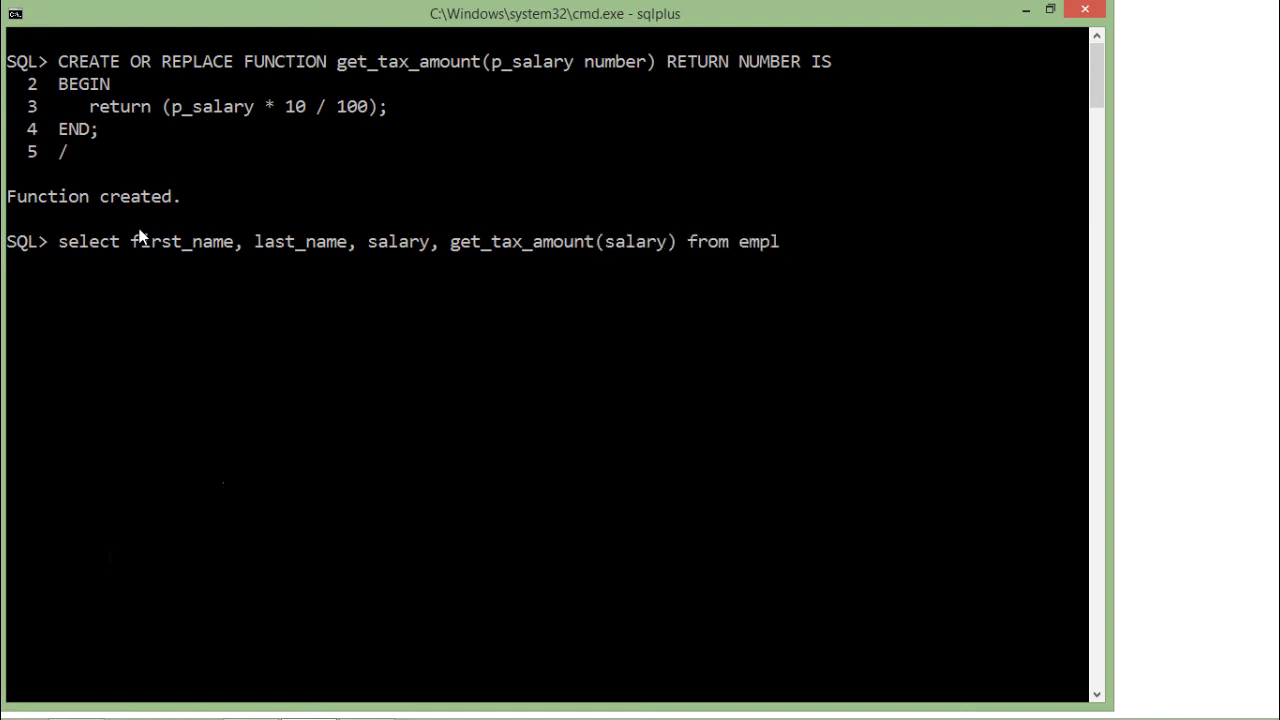
pyautogui.write('oyees;')
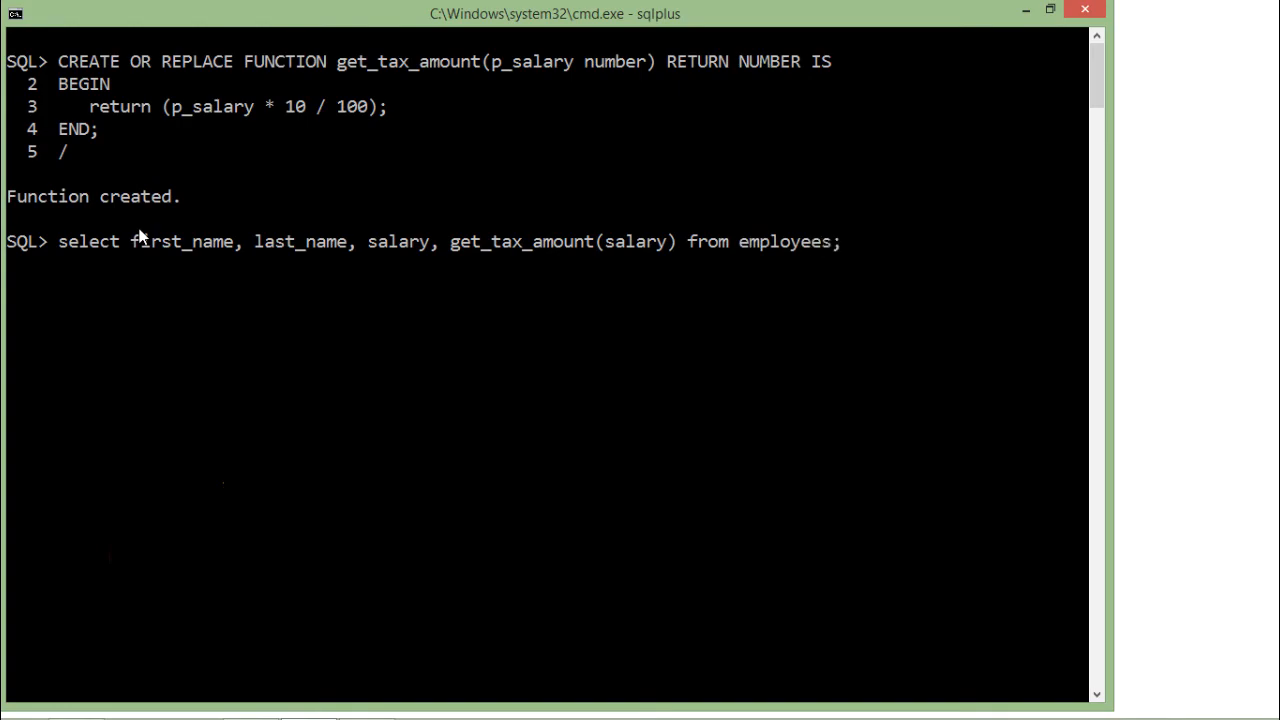
# - Run the query to list 106 employees with salary and 10% tax amount
pyautogui.press('Return')
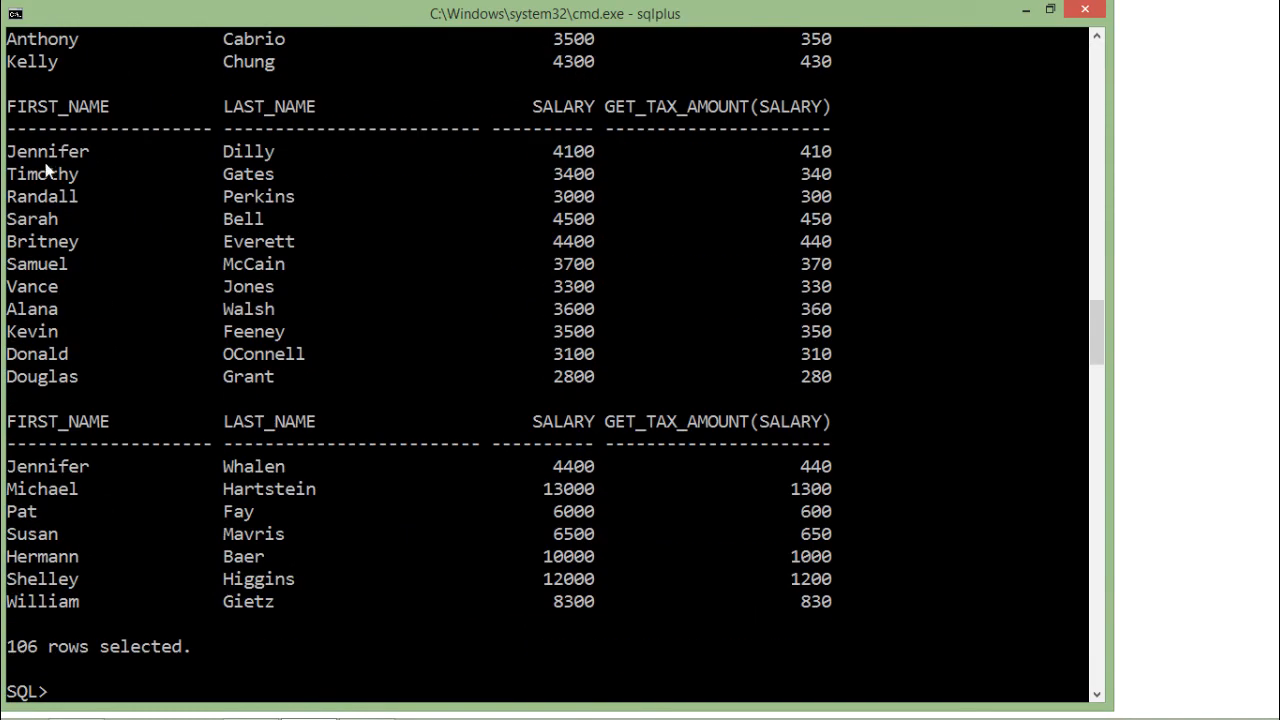
pyautogui.moveTo(120, 182)
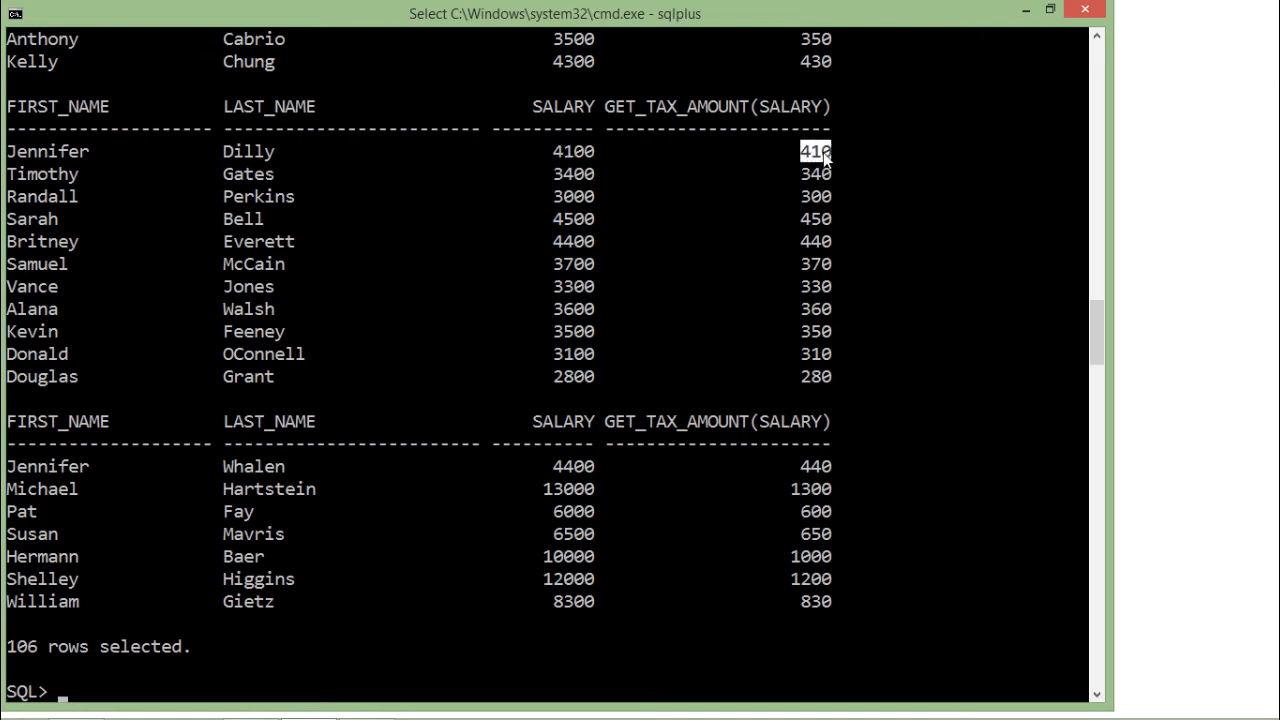
pyautogui.moveTo(756, 128)
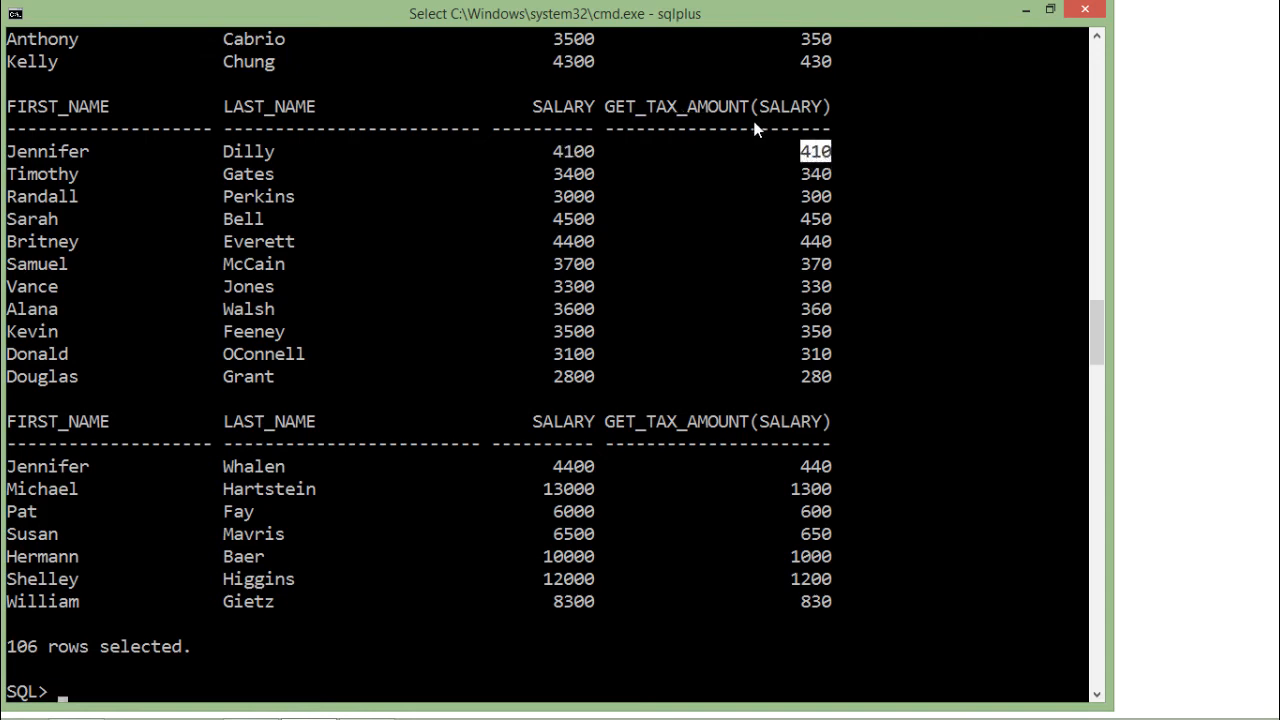
pyautogui.moveTo(752, 368)
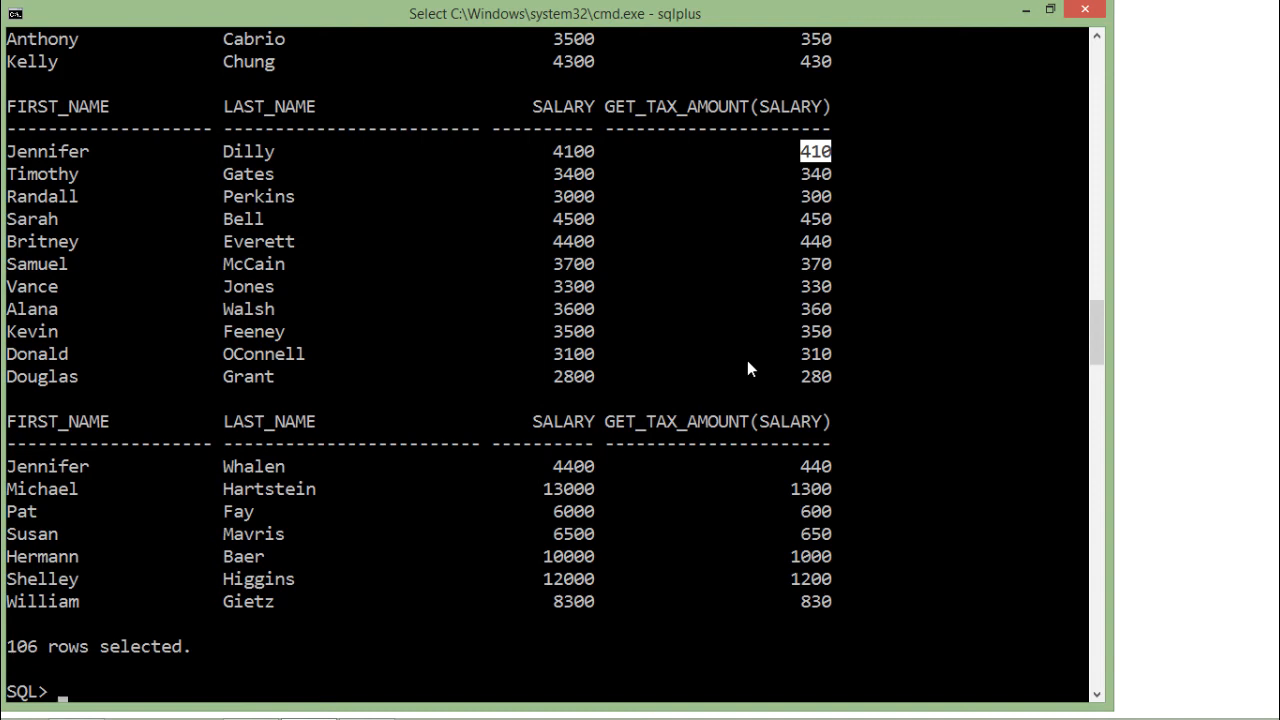
pyautogui.moveTo(576, 164)
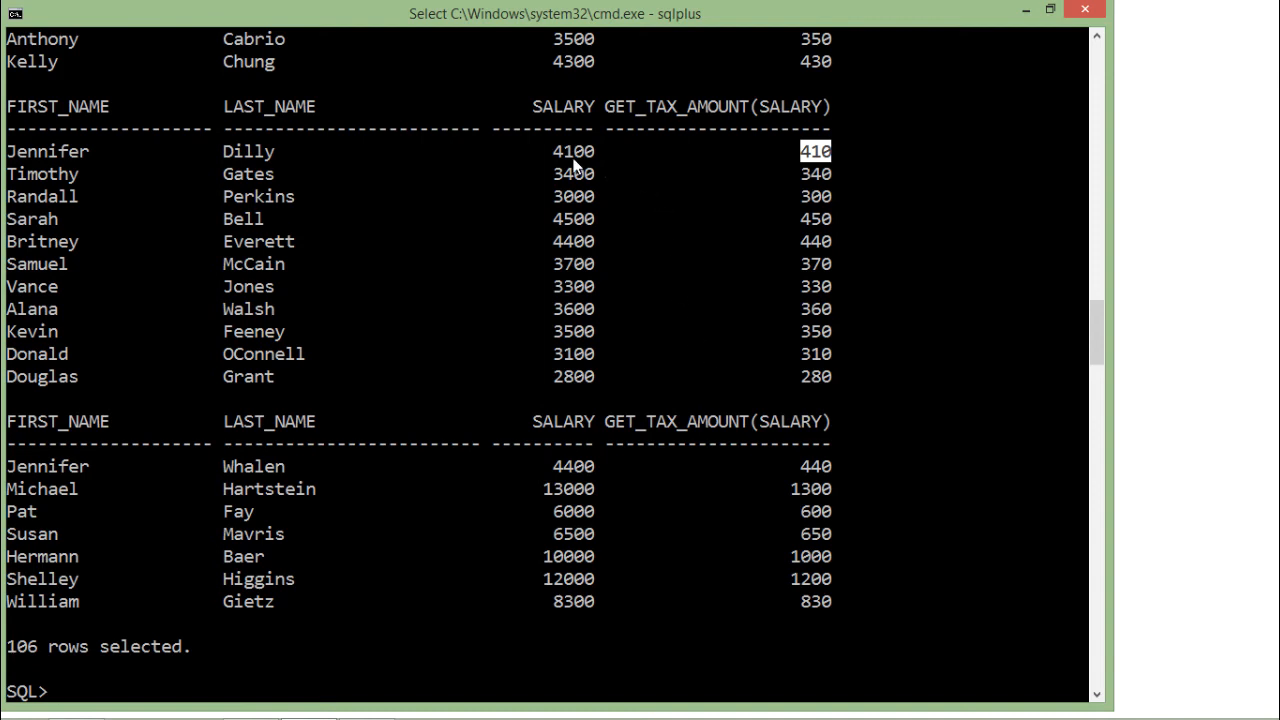
pyautogui.moveTo(756, 160)
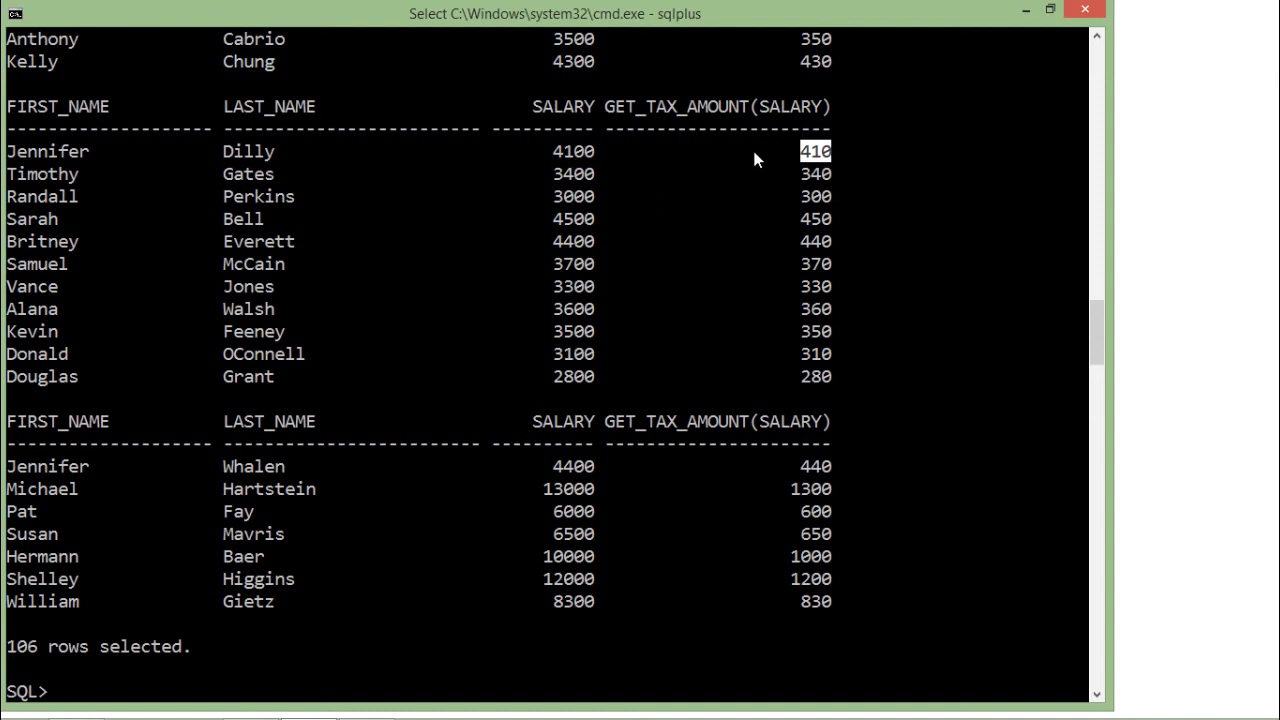
# - Recall the query and change it to salary - get_tax_amount(salary) as InhandSalary
pyautogui.write('select first_name, last_name, salary, get_tax_amount(salary) from employees;')
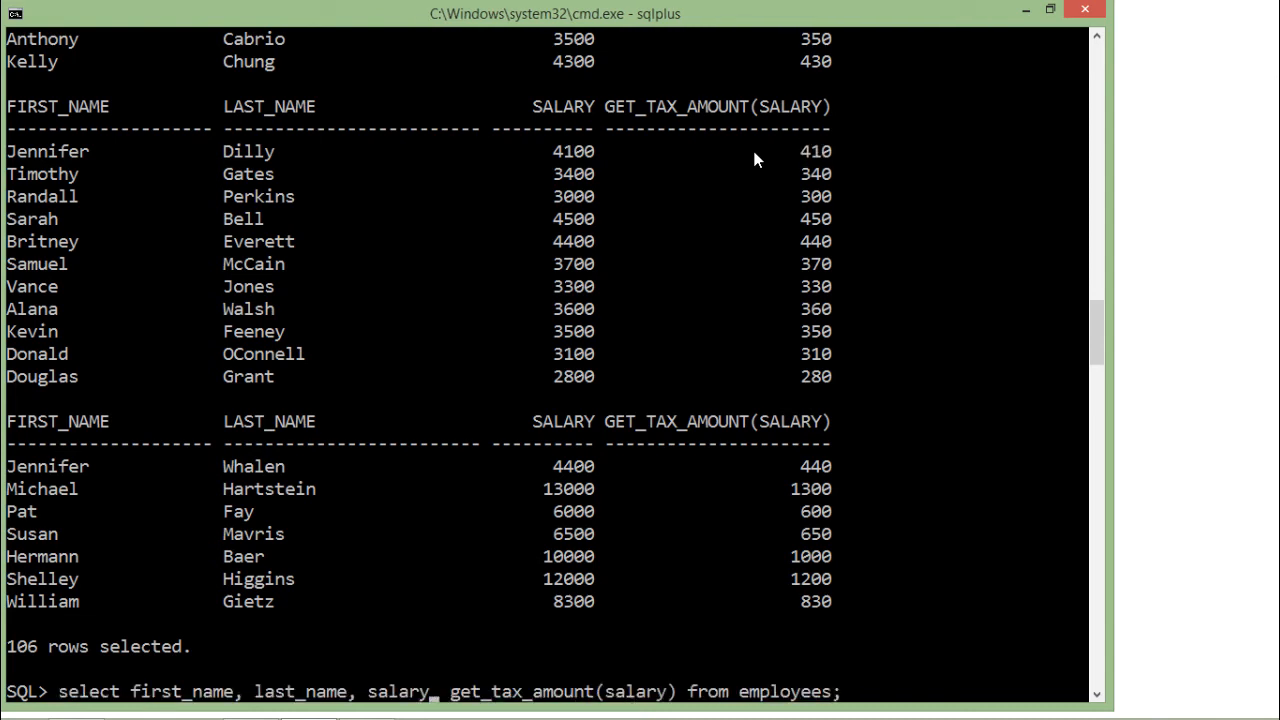
pyautogui.write('-')
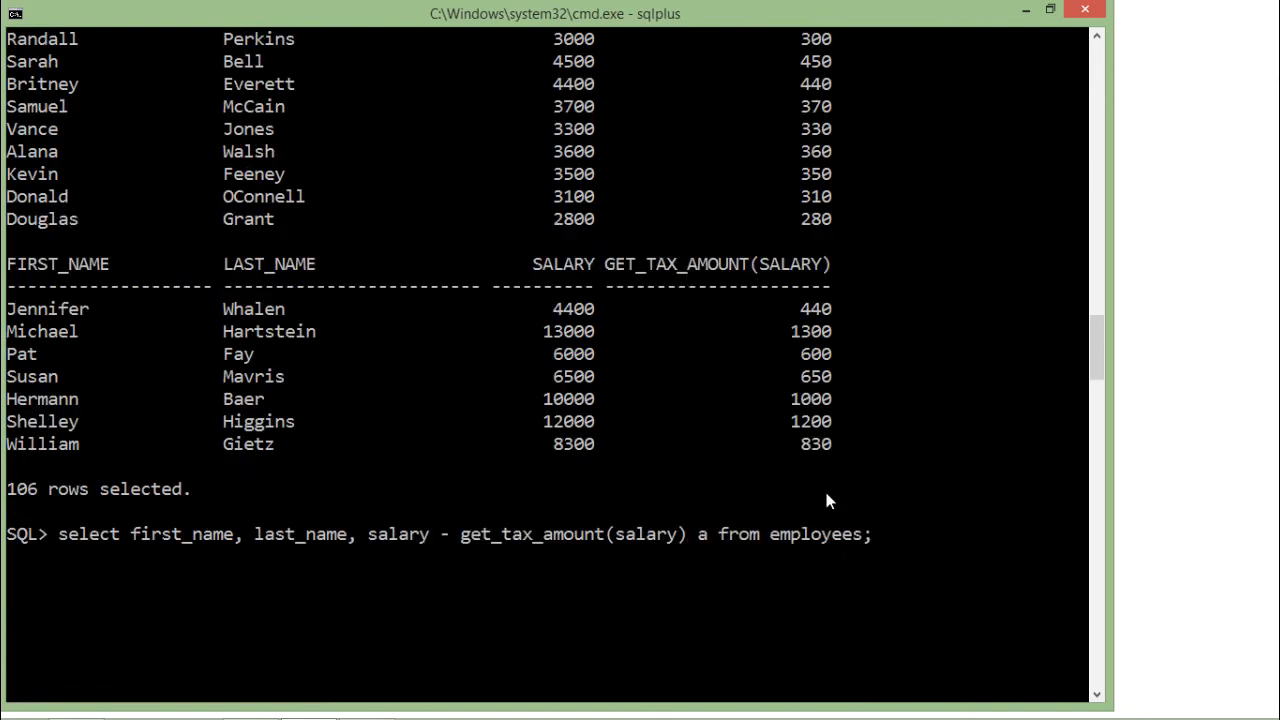
pyautogui.write('s T')
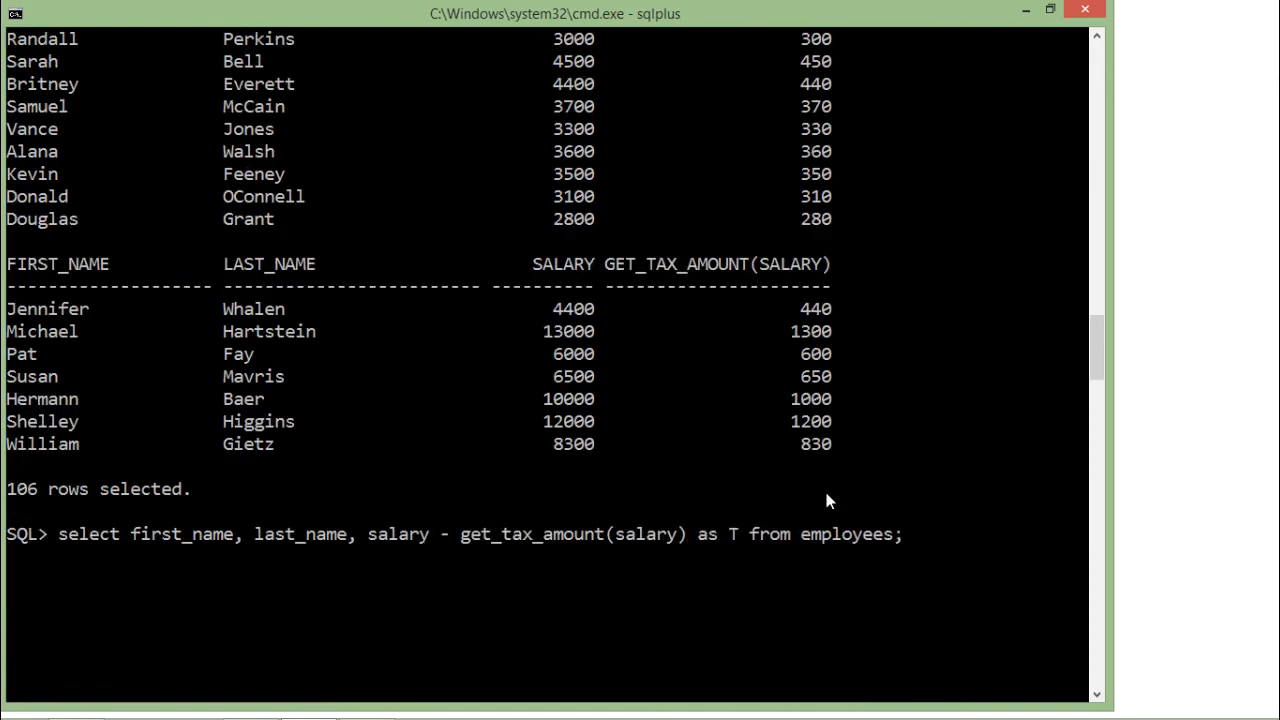
pyautogui.write('Inha')
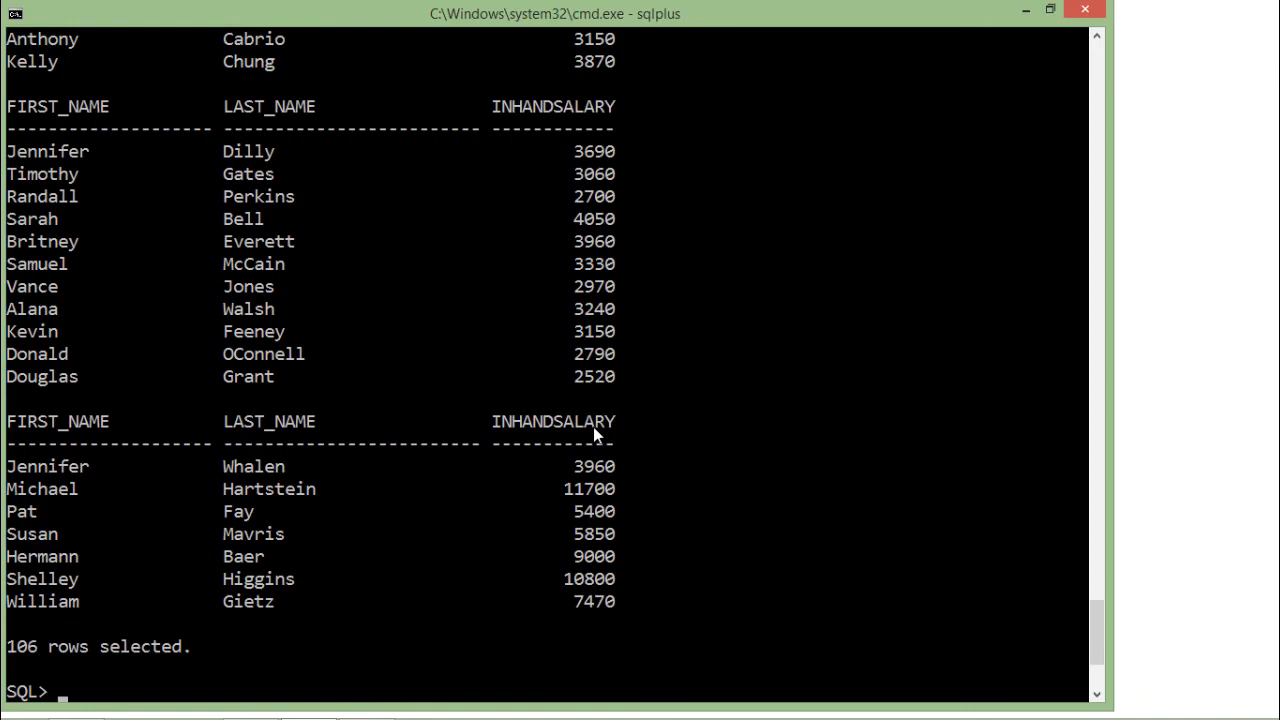
pyautogui.moveTo(976, 444)
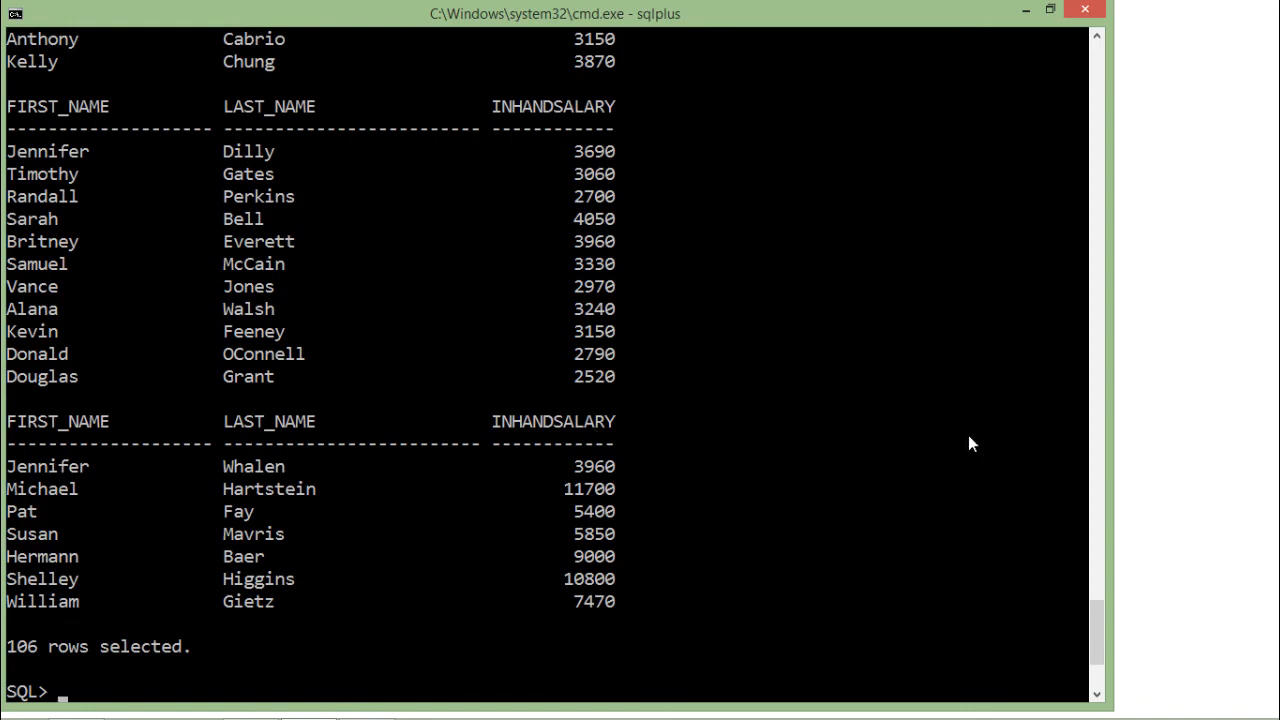